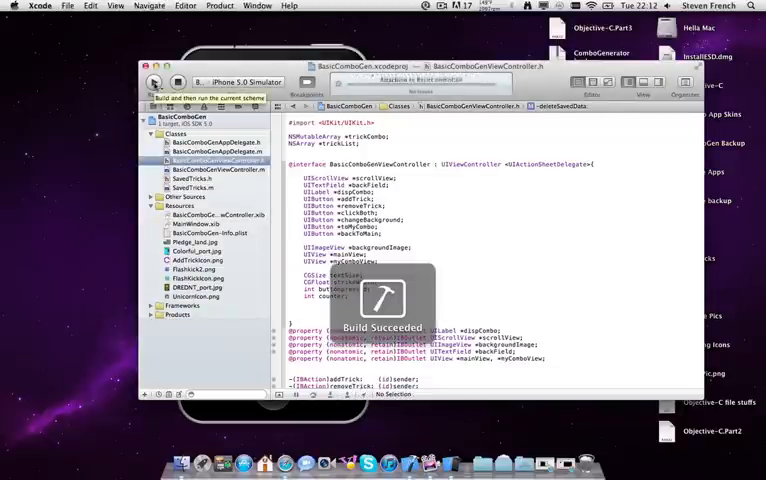
Step: Run the built app so it launches in the iPhone 5.0 Simulator
click(156, 80)
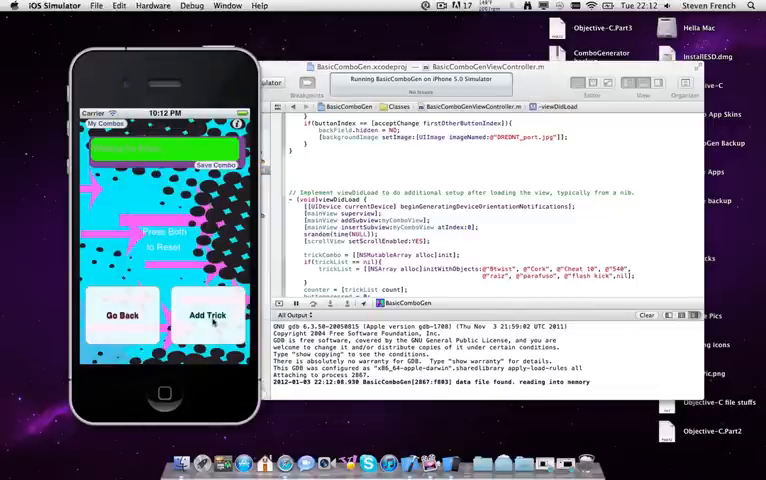
click(208, 316)
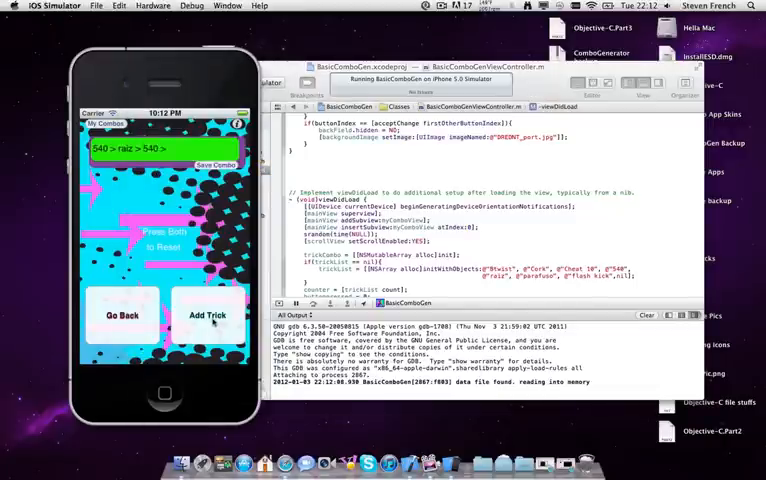
click(208, 316)
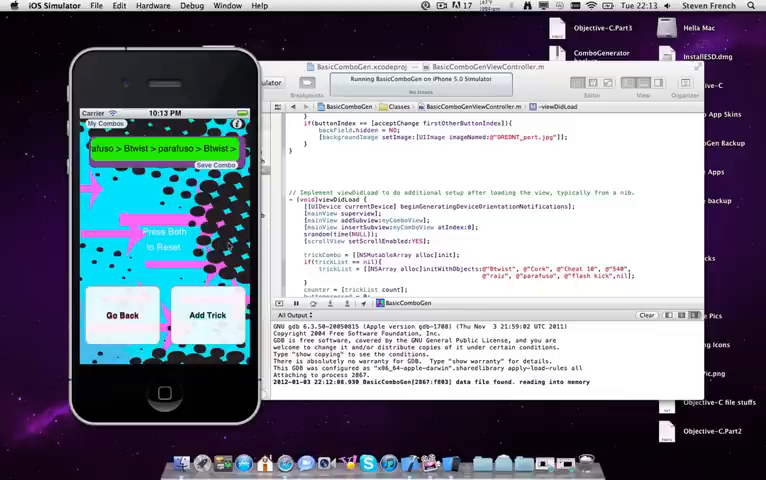
click(122, 316)
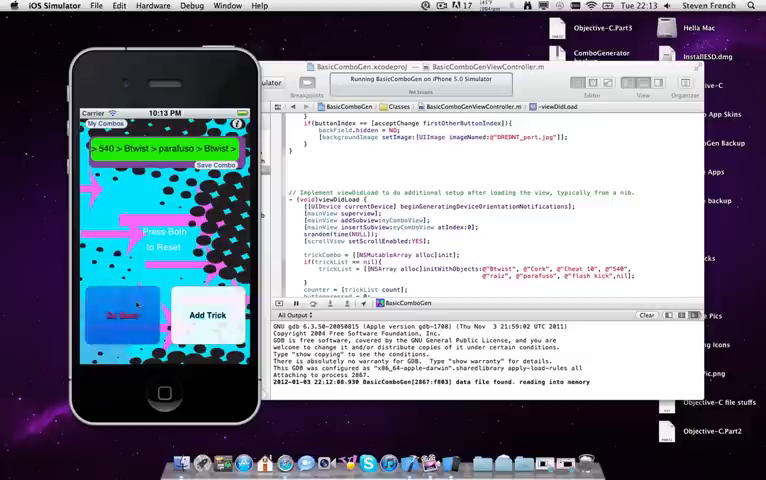
click(122, 316)
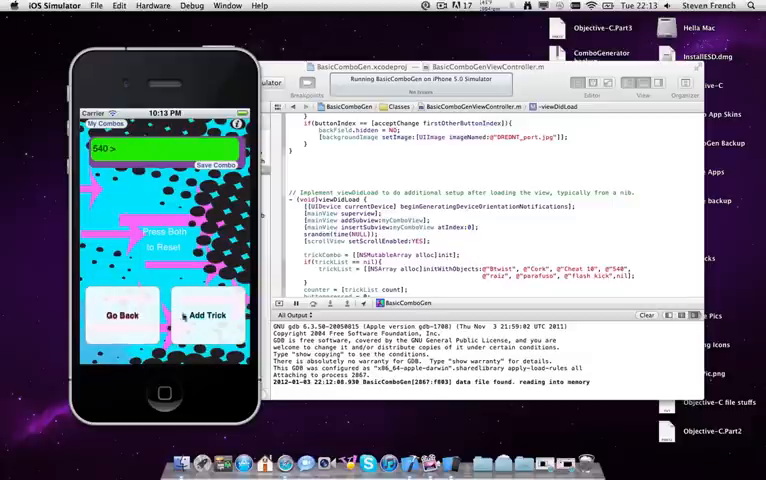
click(122, 316)
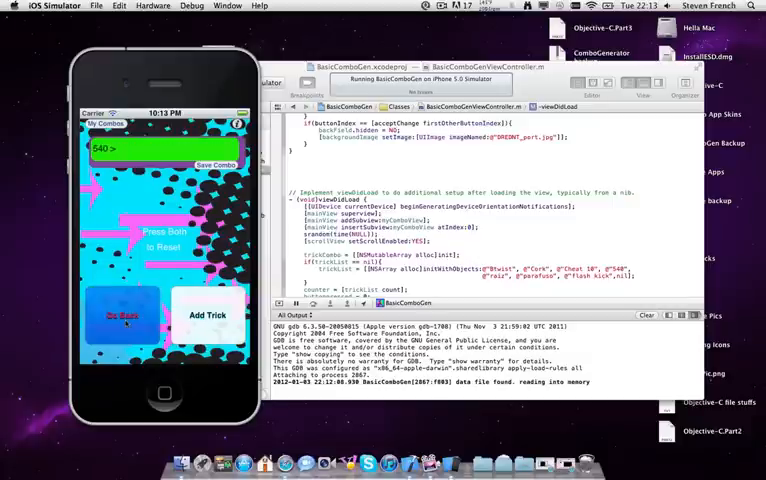
click(122, 316)
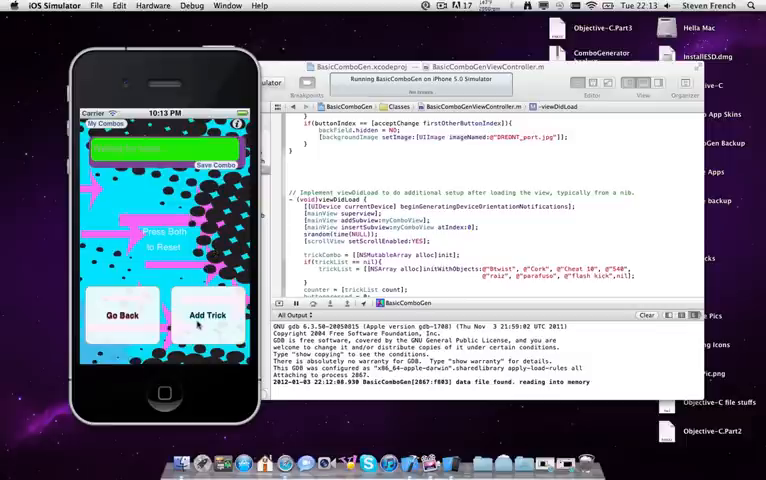
Step: Generate the random combo Cork > Btwist > Cheat 10 and save it to the saved combos
click(208, 316)
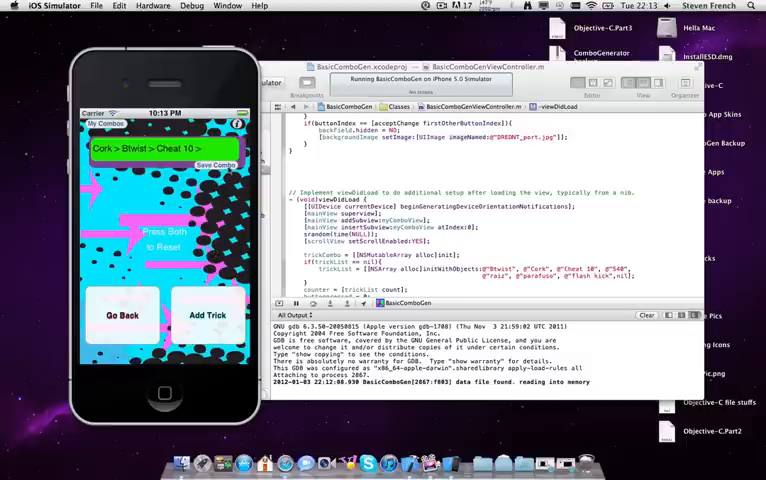
click(204, 164)
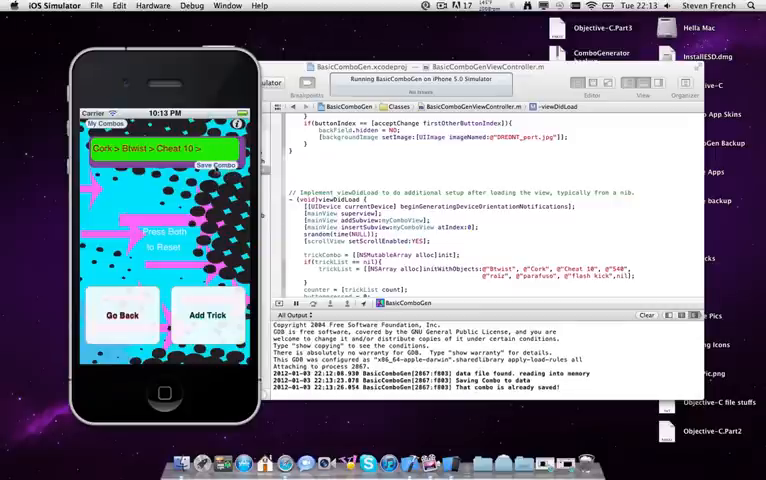
click(122, 316)
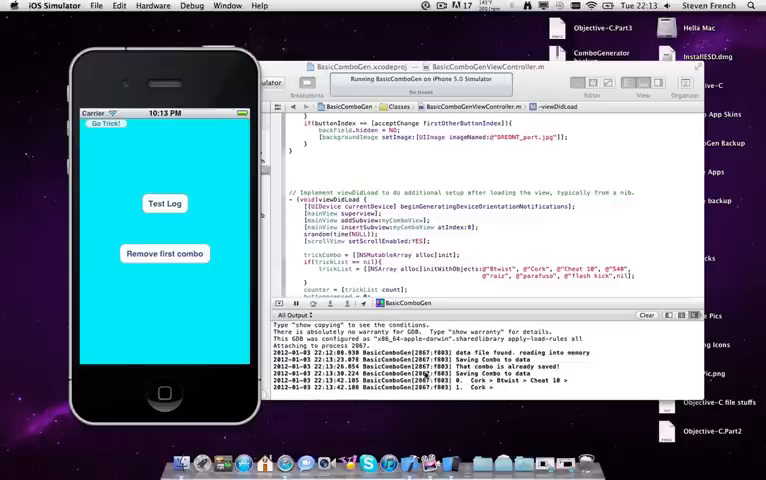
mouse_move(568, 332)
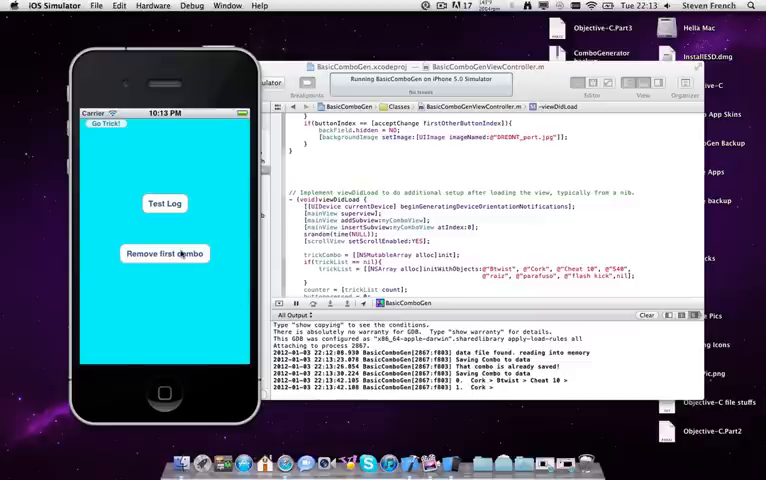
Step: Remove the first saved combo, Cork > Btwist > Cheat 10, from the stored list
click(164, 252)
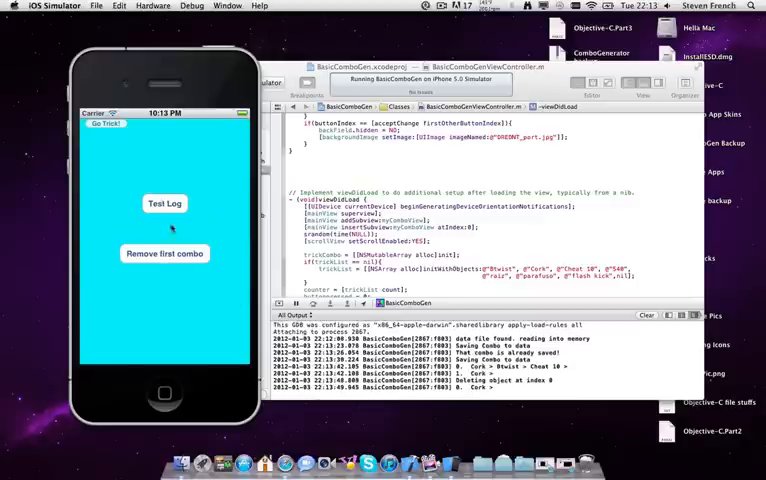